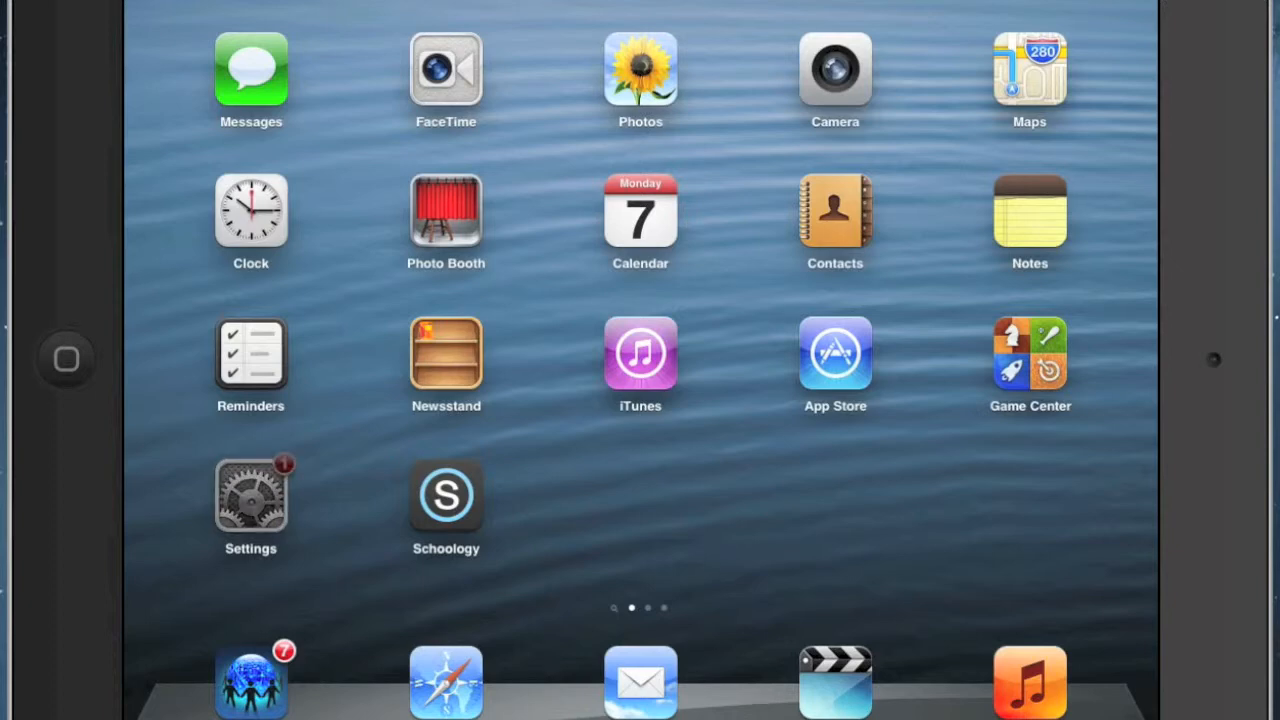
- Launch Settings from the Home screen and go to the General page
click(250, 497)
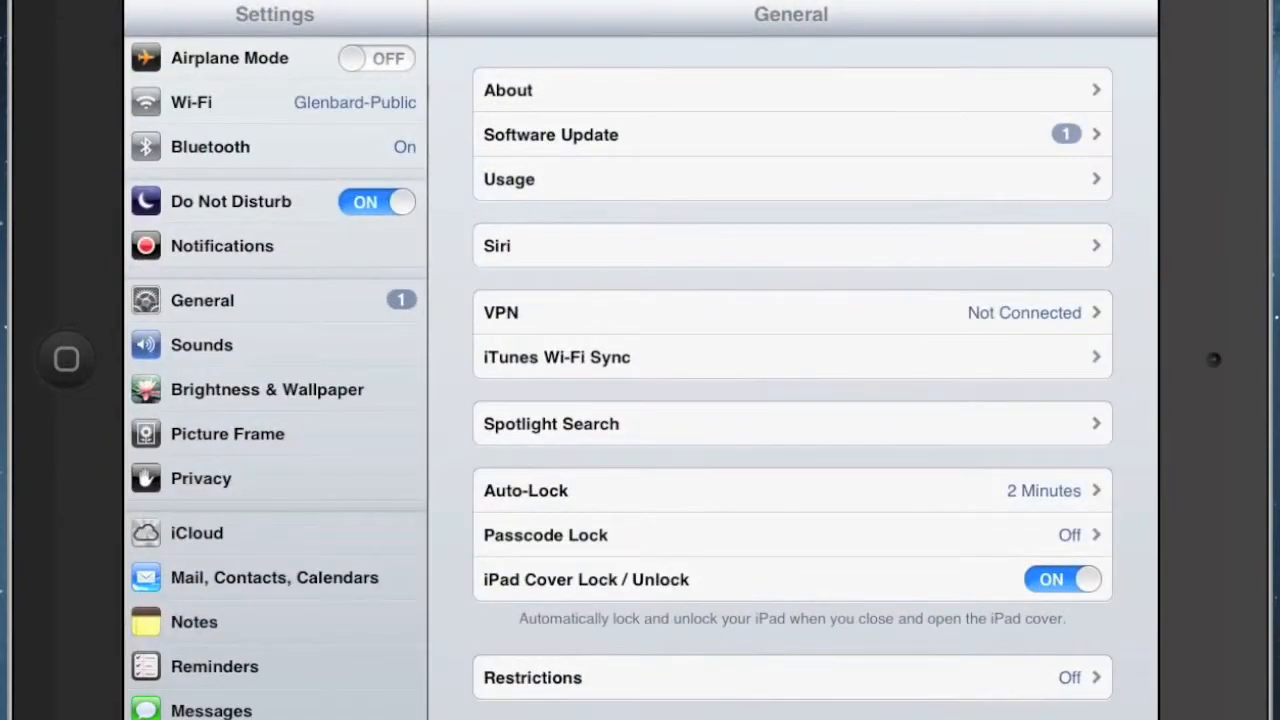
click(202, 300)
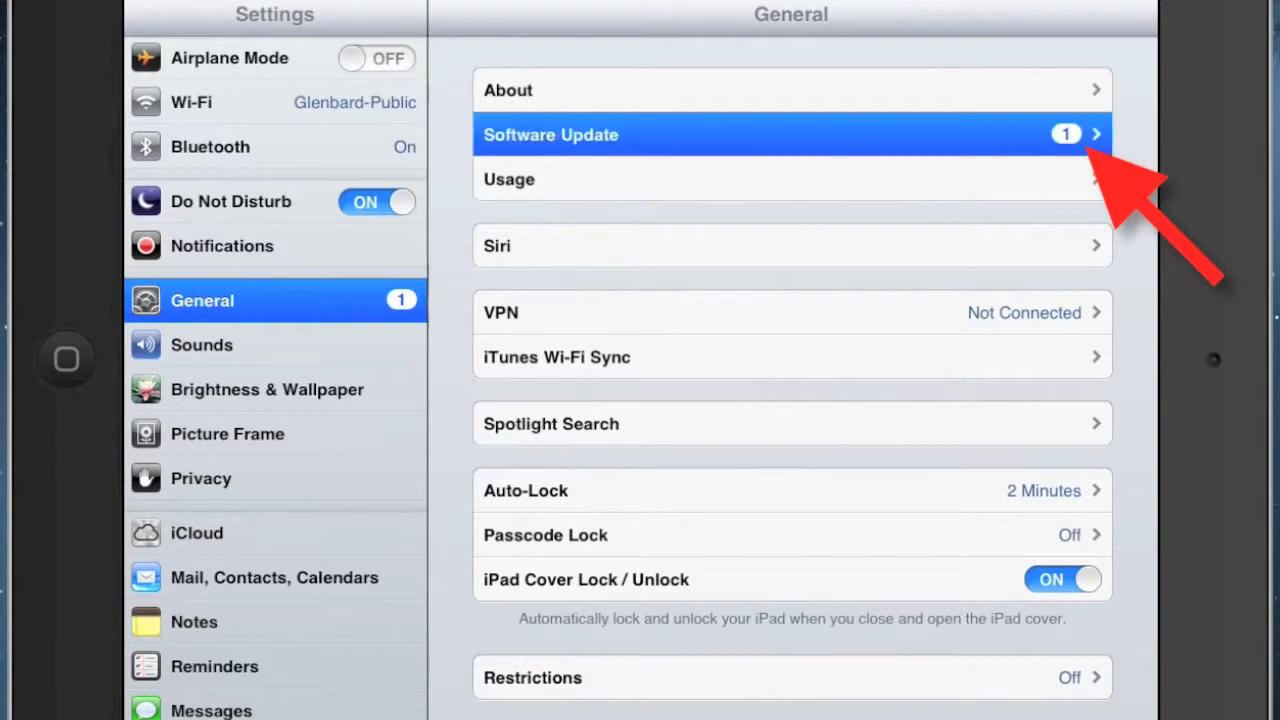
- View the iOS 7.0.2 software update (716 MB) and choose Download and Install
click(791, 134)
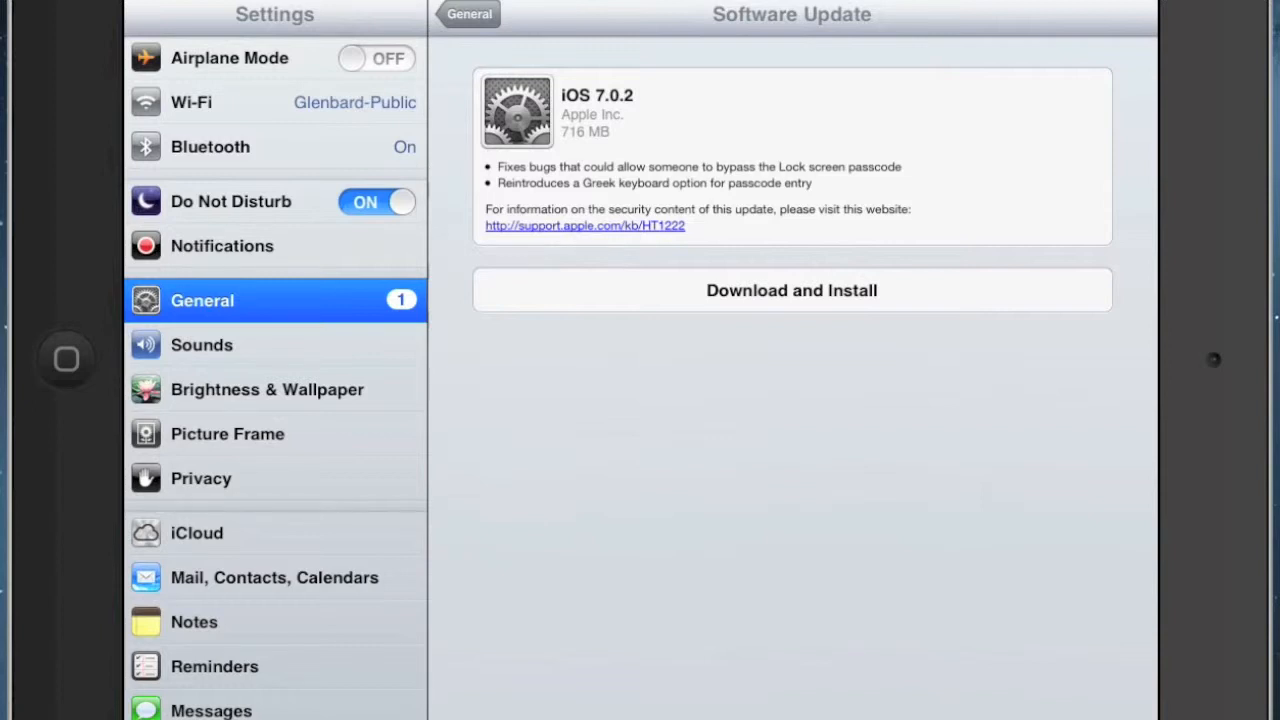
click(791, 290)
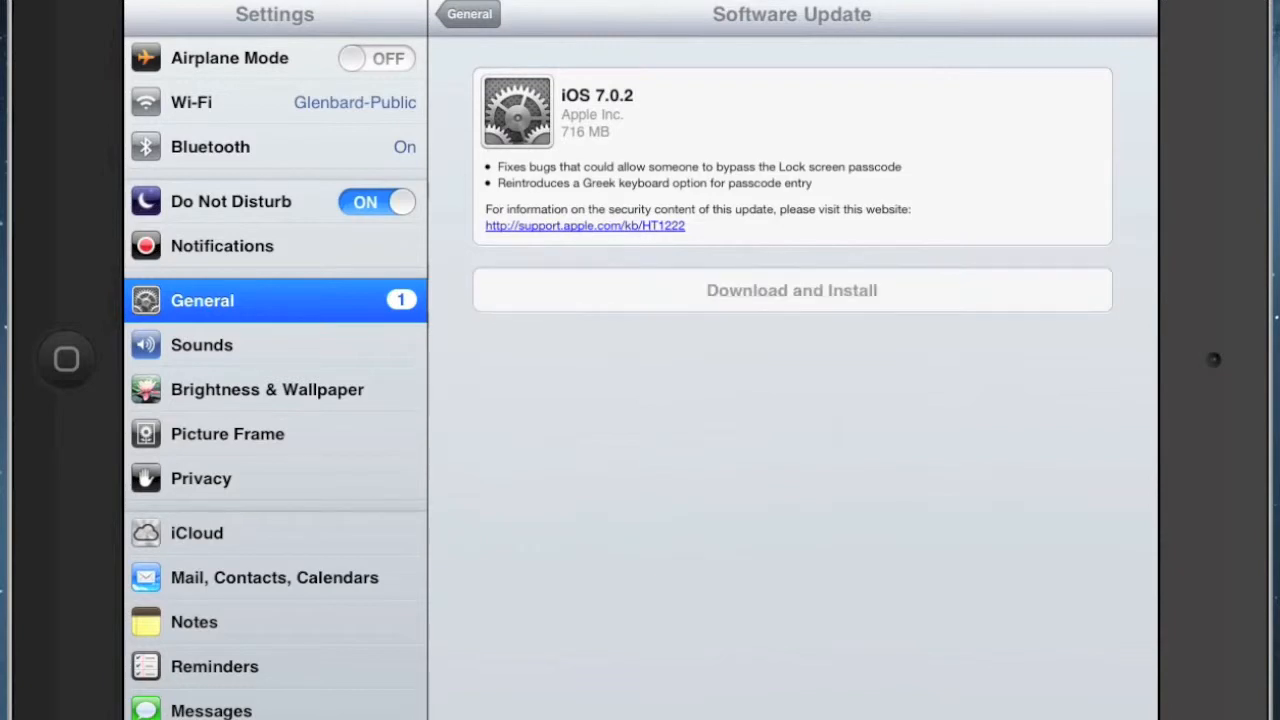
- Read and agree to the iOS 7.0.2 terms and conditions, confirming in the alert
click(791, 290)
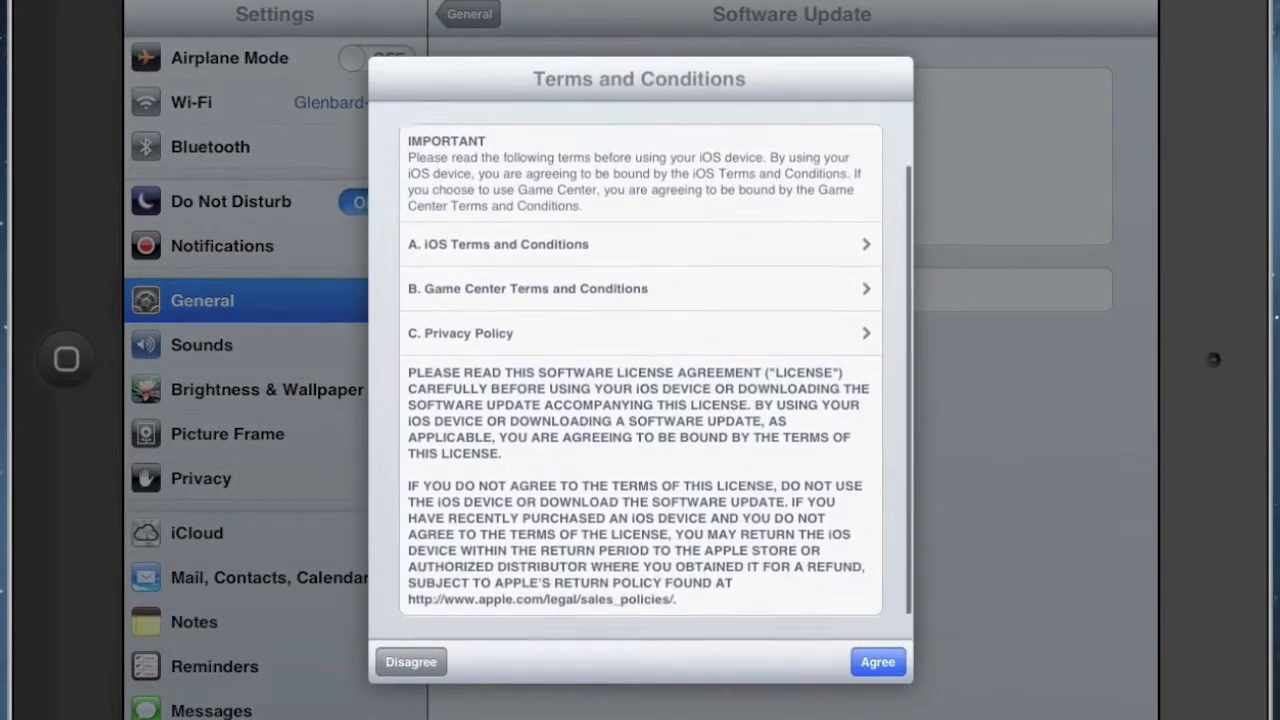
scroll(down, 3)
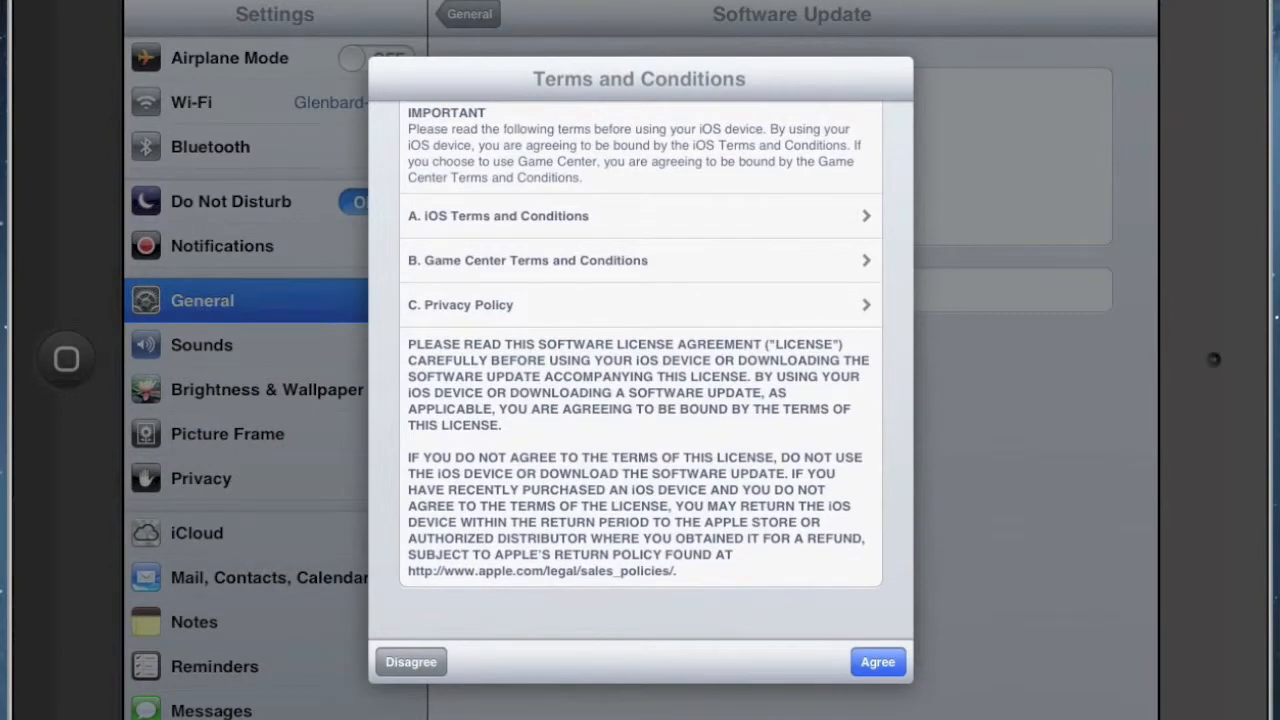
click(877, 661)
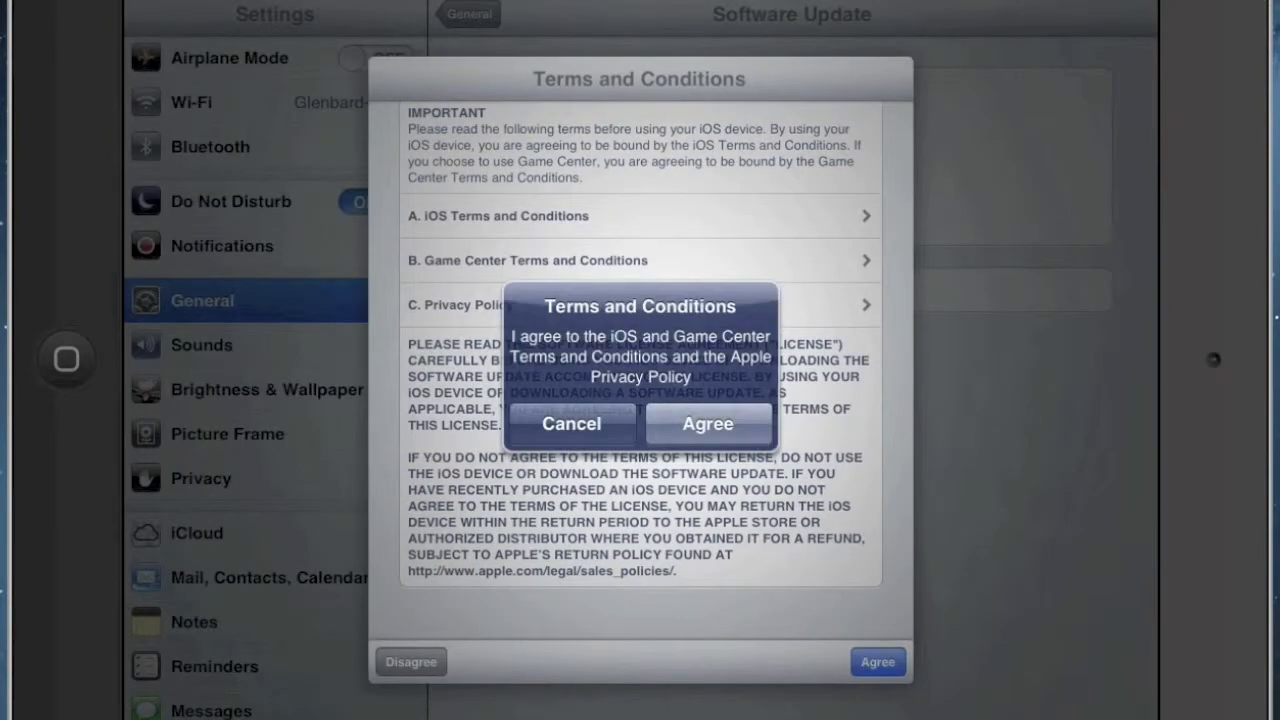
click(708, 424)
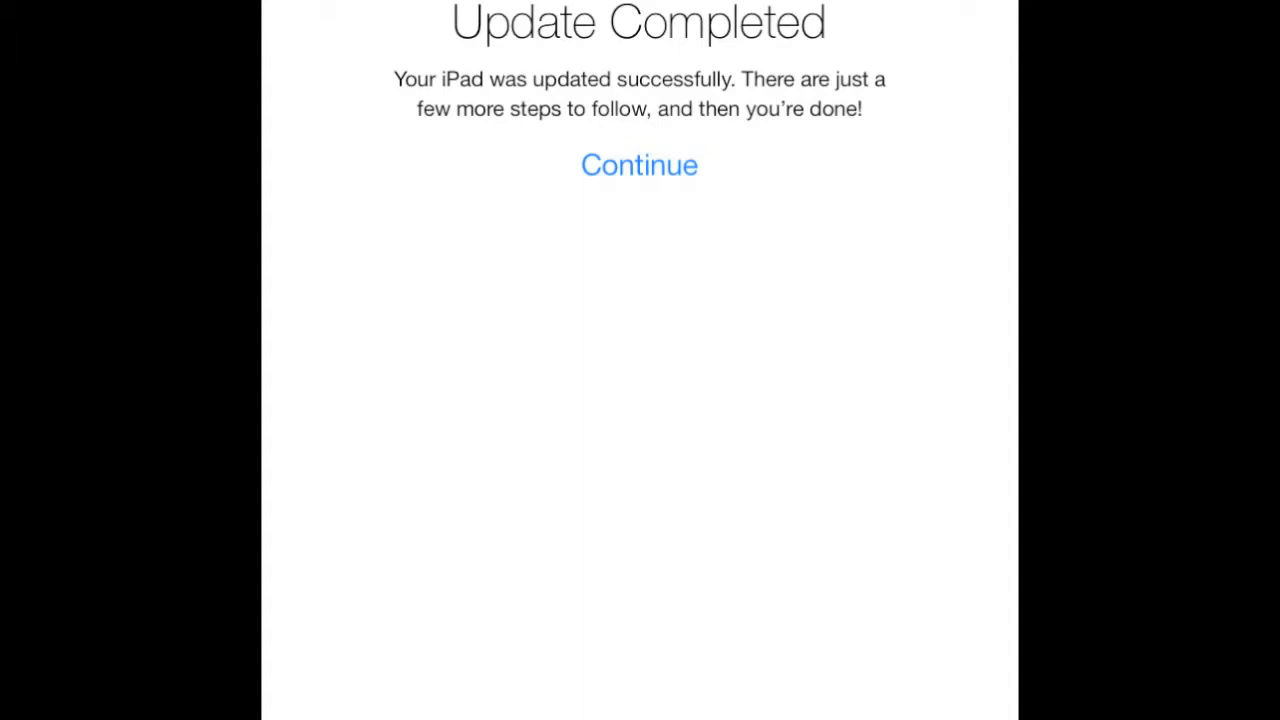
- Continue past Update Completed and finish the remaining setup screens
click(639, 165)
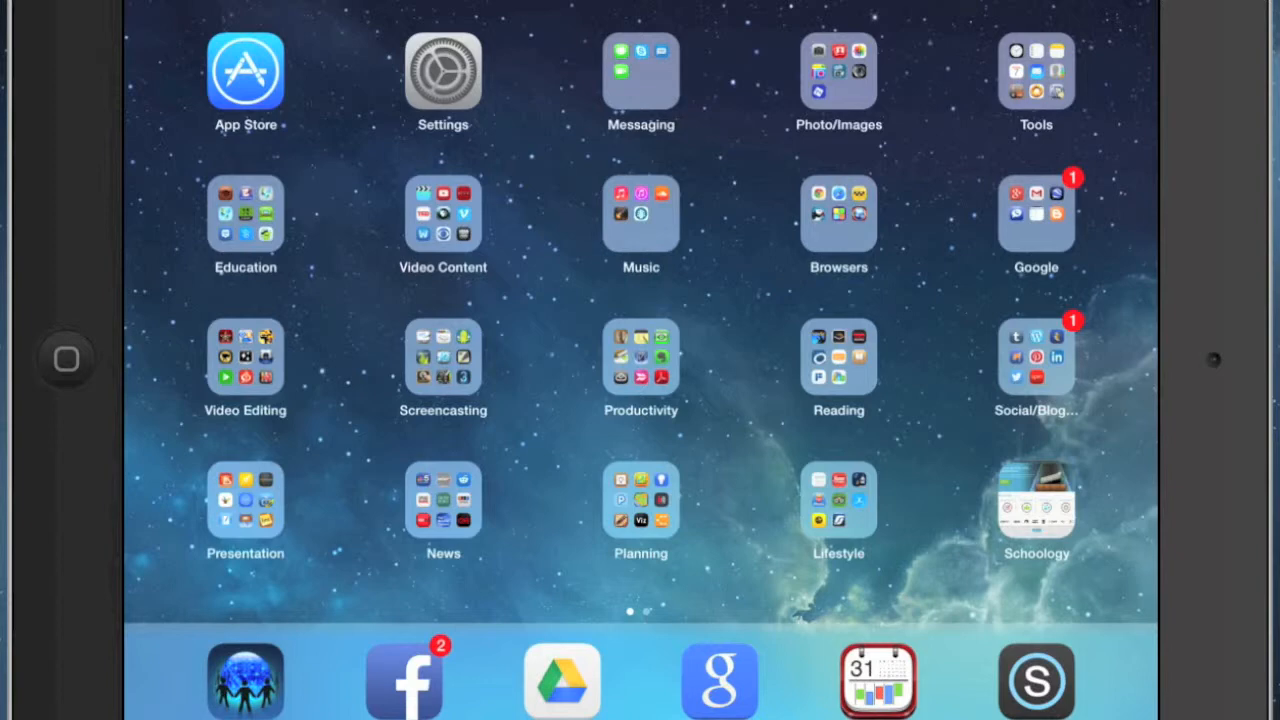
click(838, 72)
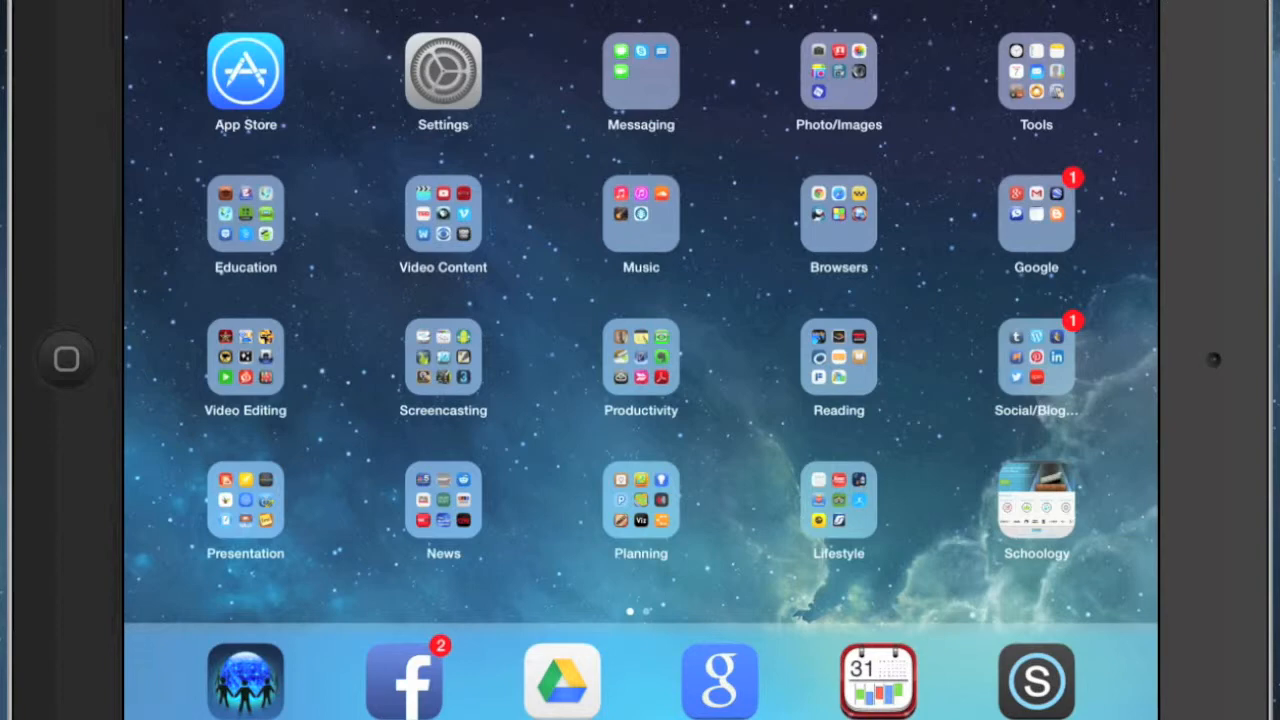
scroll(down, 3)
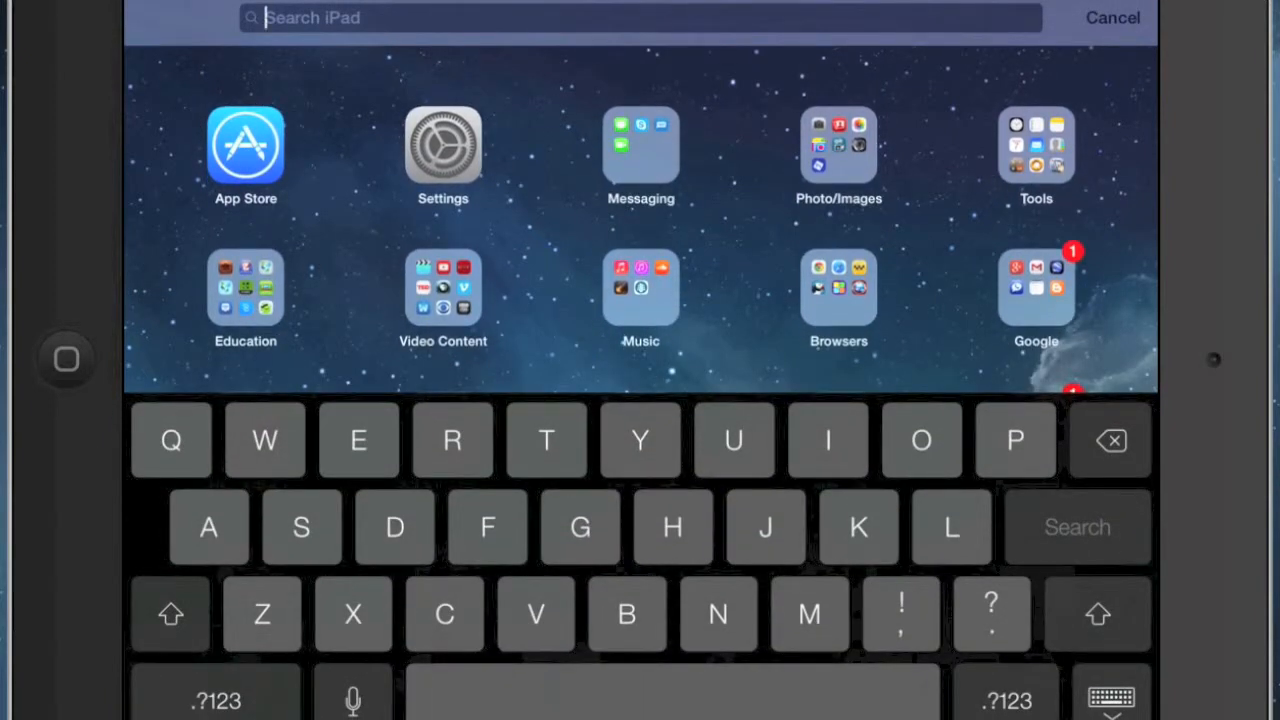
click(1120, 18)
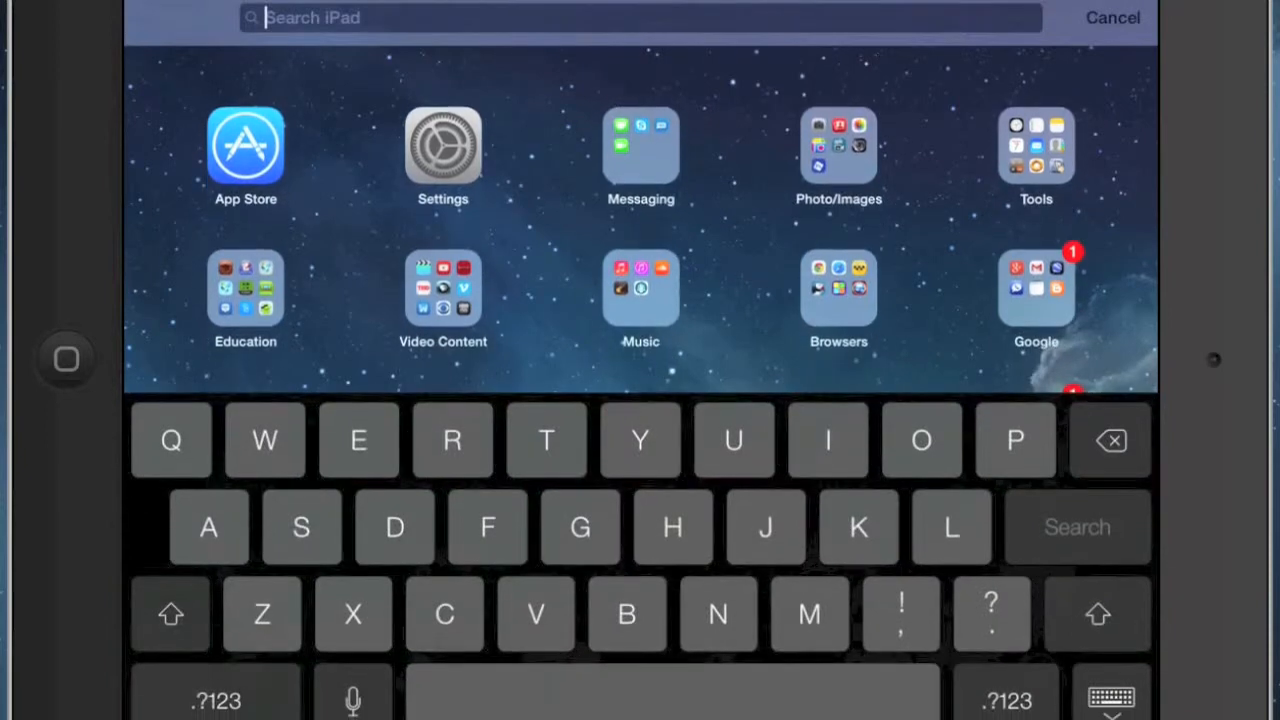
click(1120, 17)
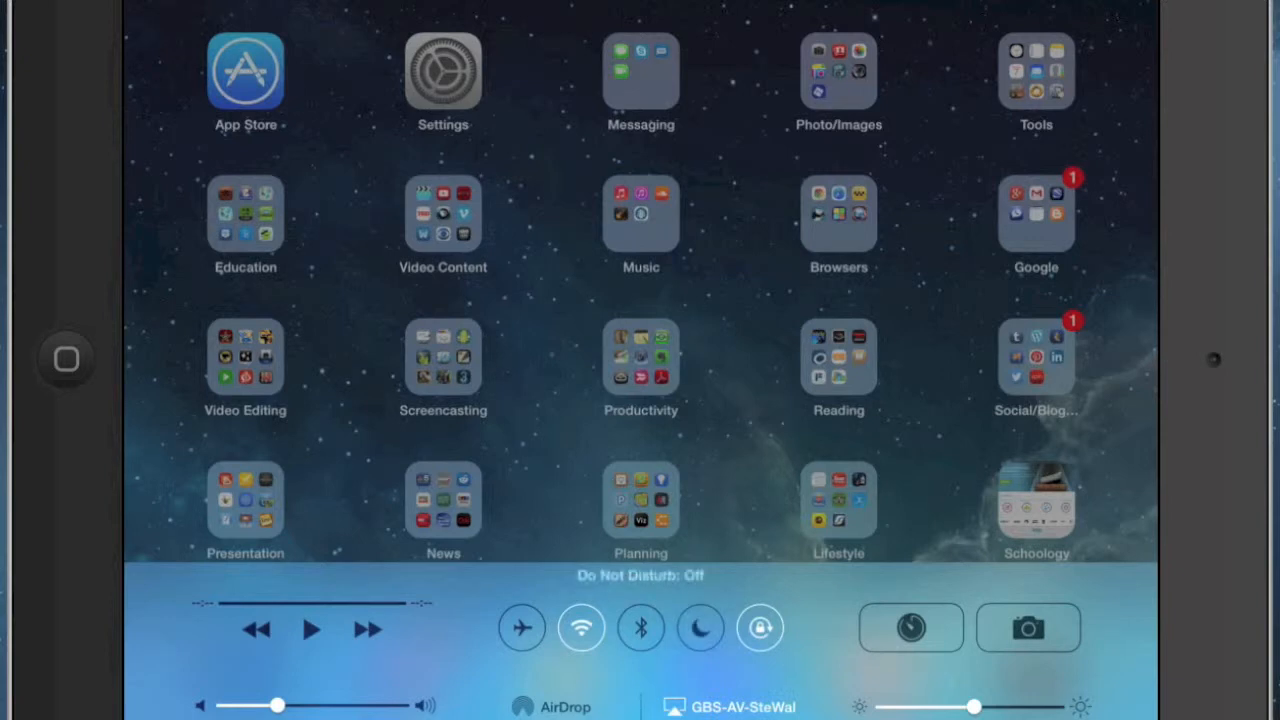
- Toggle Do Not Disturb and Orientation Lock in Control Center, then dismiss the panel
click(700, 627)
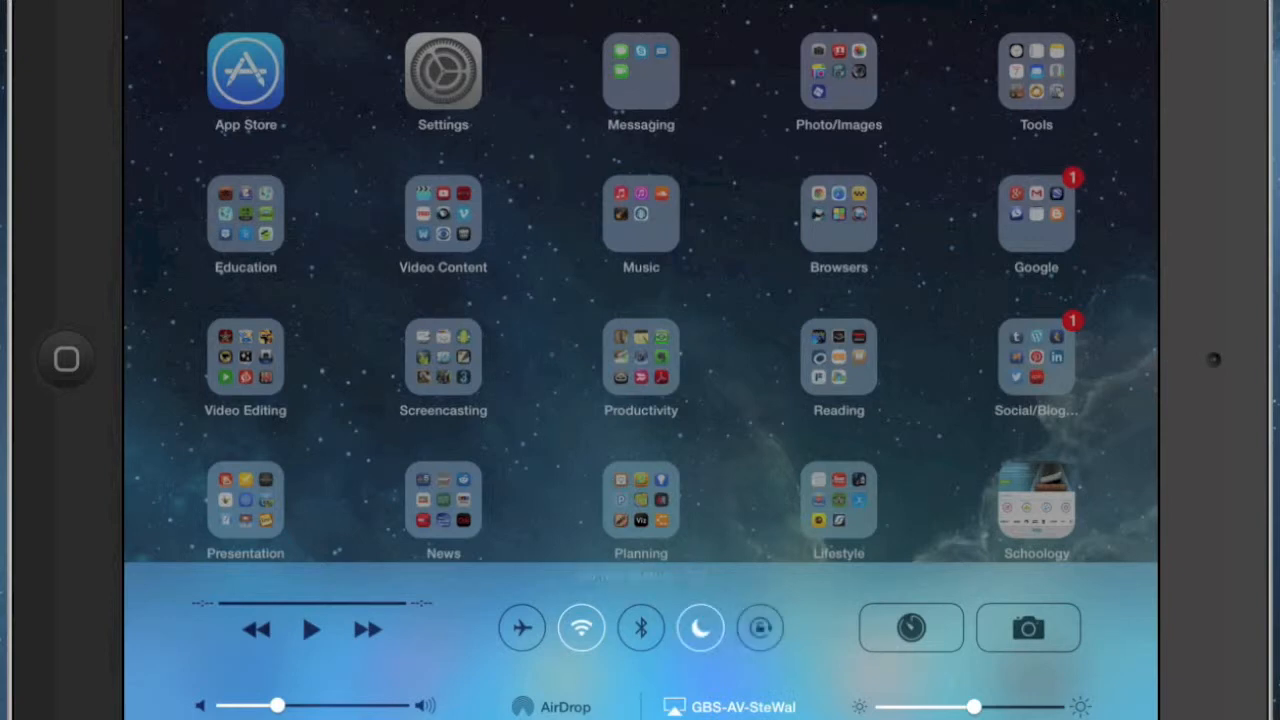
click(759, 627)
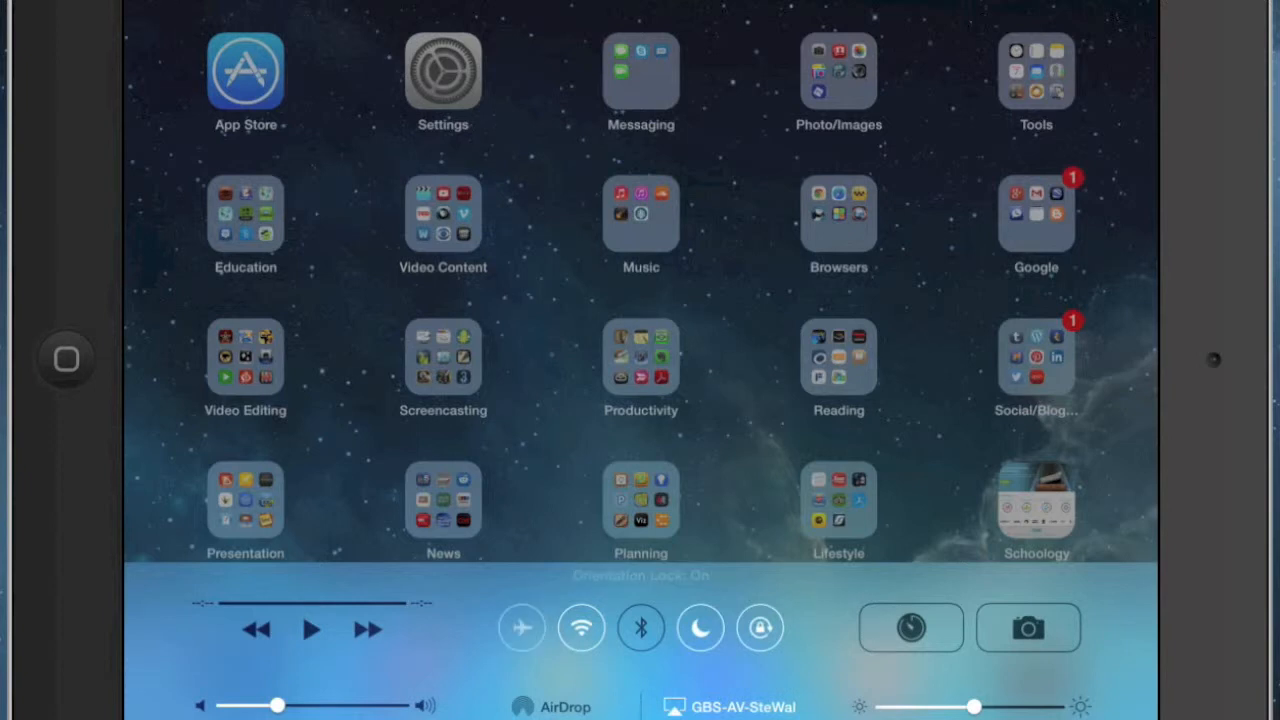
click(521, 628)
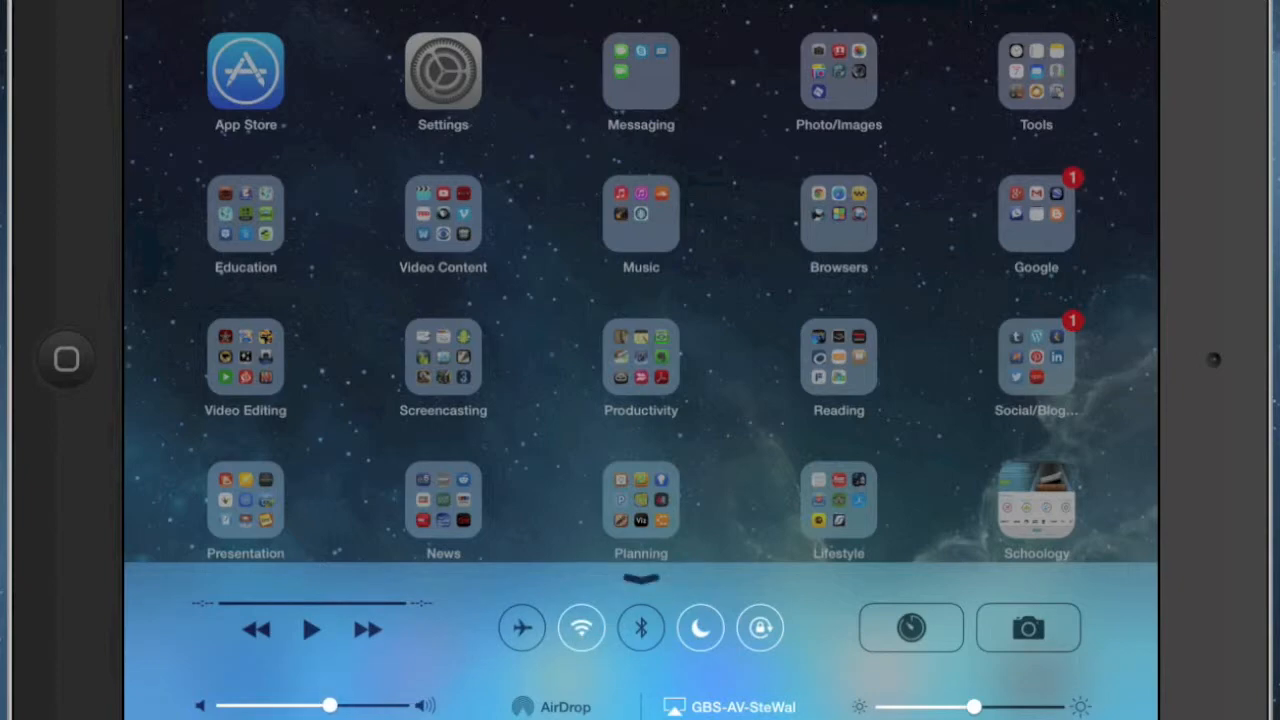
drag(975, 706, 1045, 706)
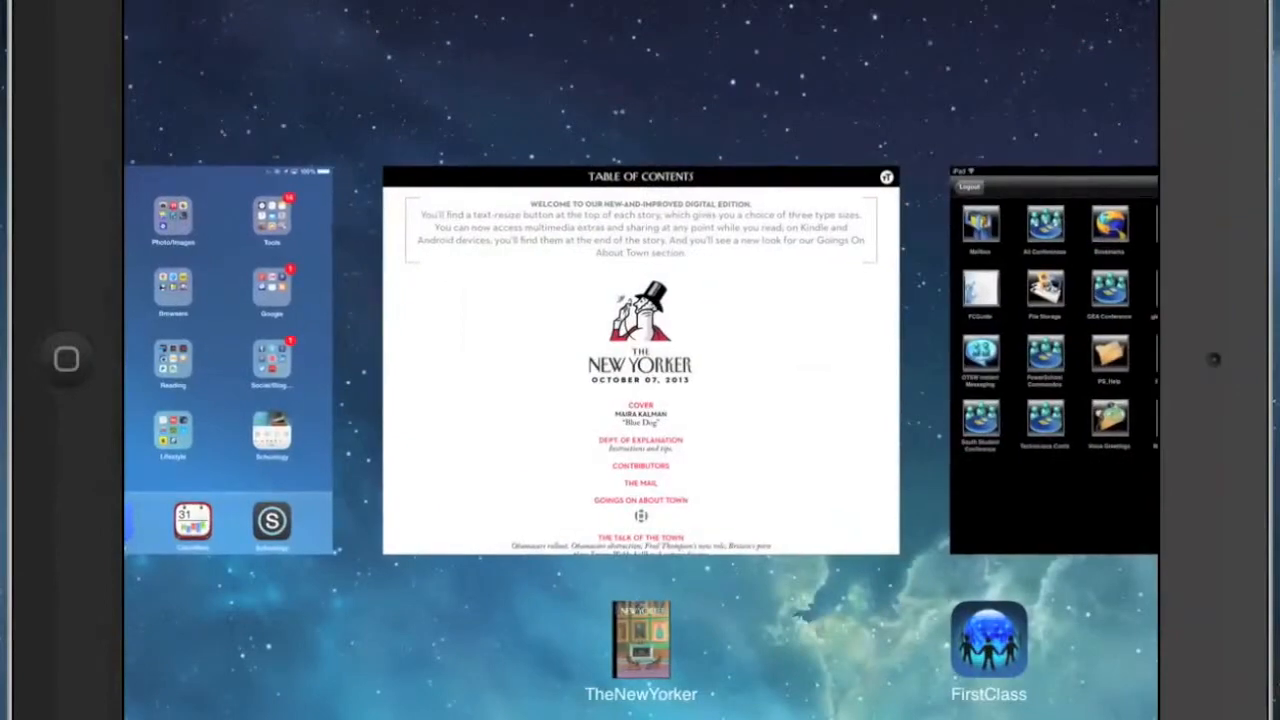
- Swipe through the open app cards, The New Yorker and FirstClass, to return home
scroll(left, 3)
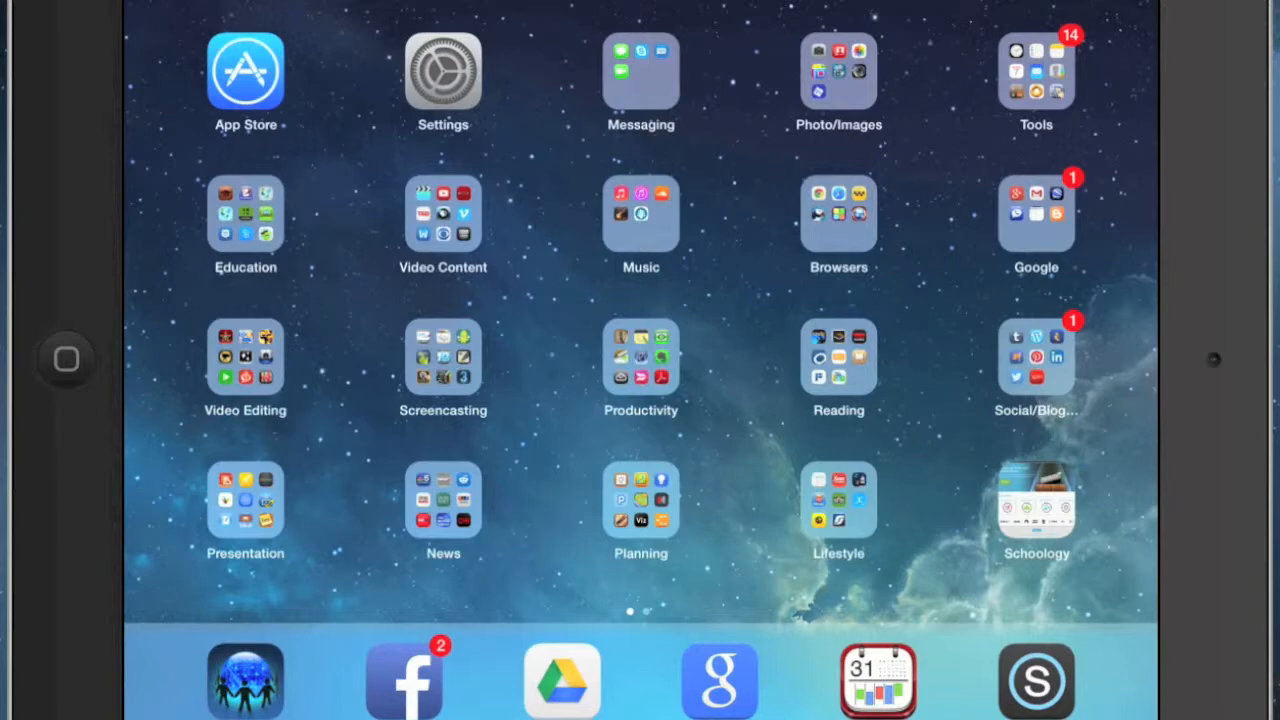
scroll(left, 3)
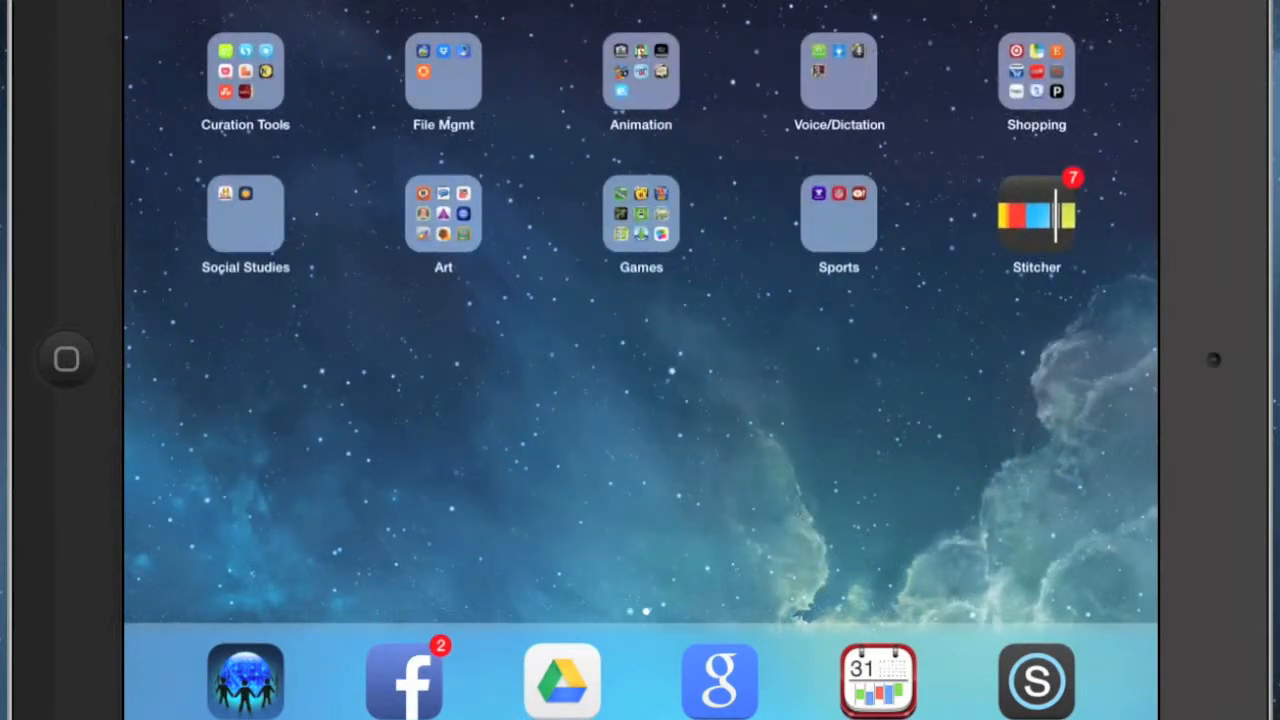
- Open the Social Studies folder and press-hold an app for delete badges
click(245, 213)
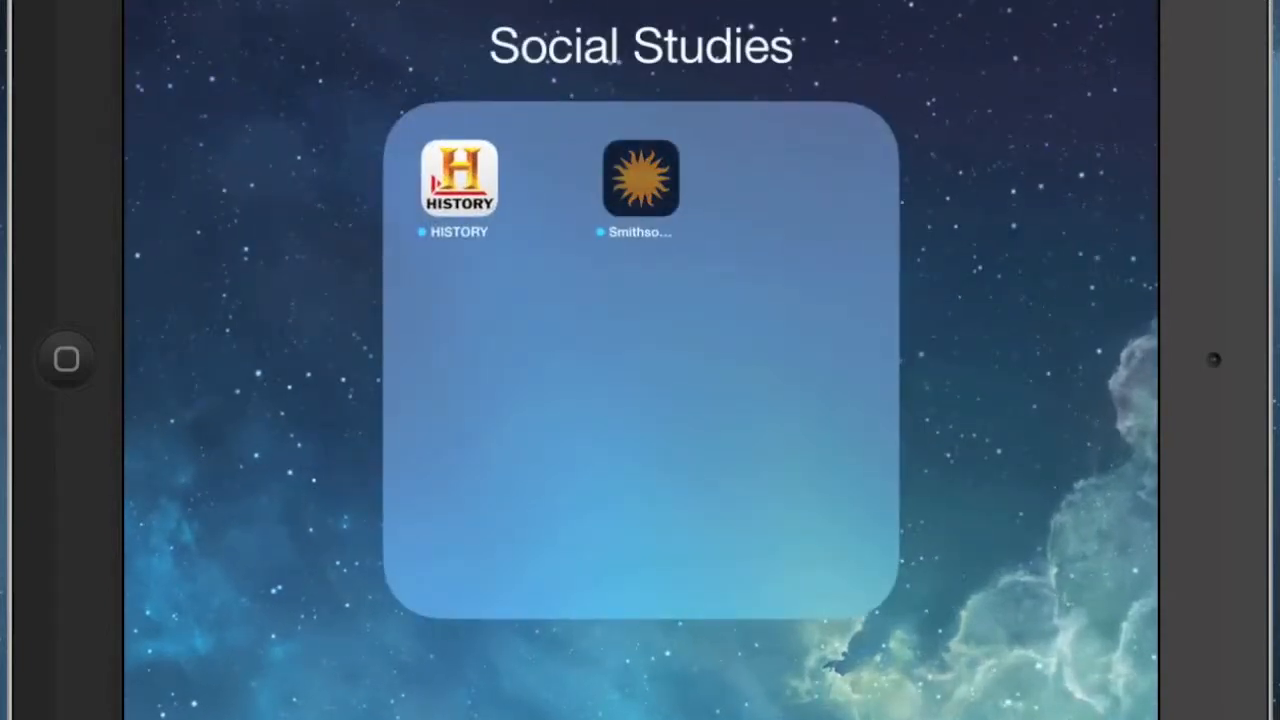
click(461, 180)
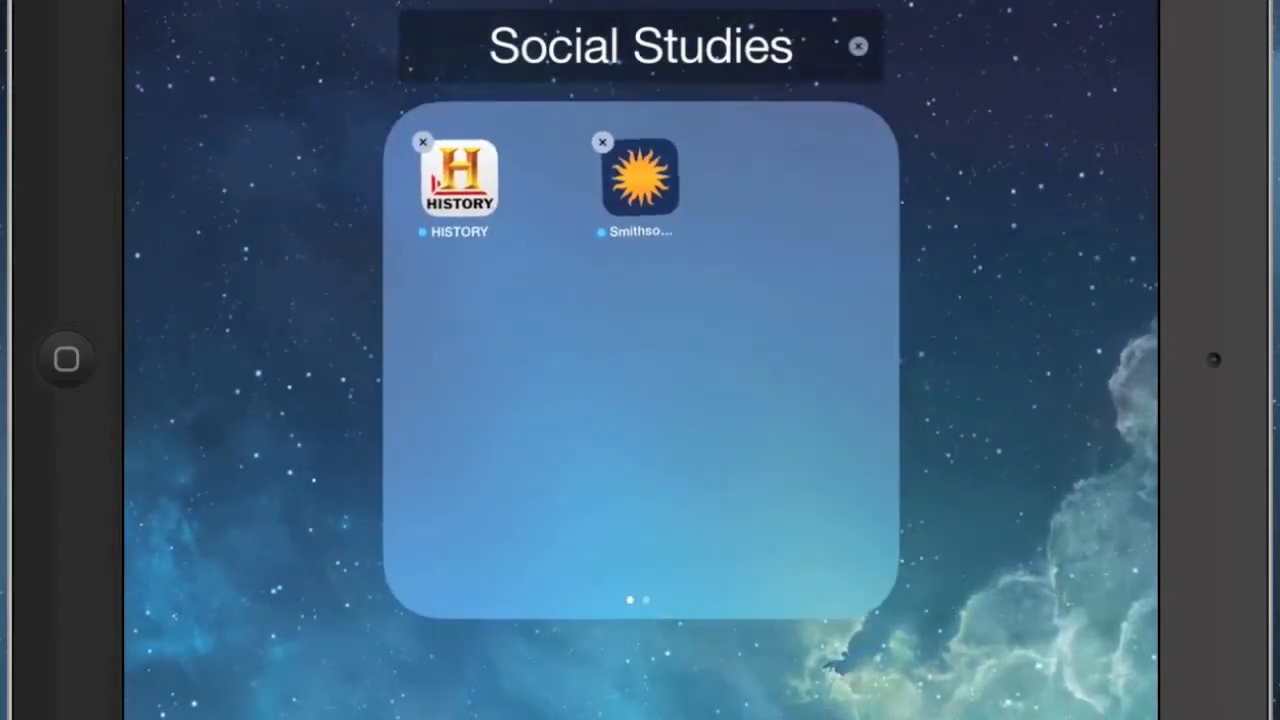